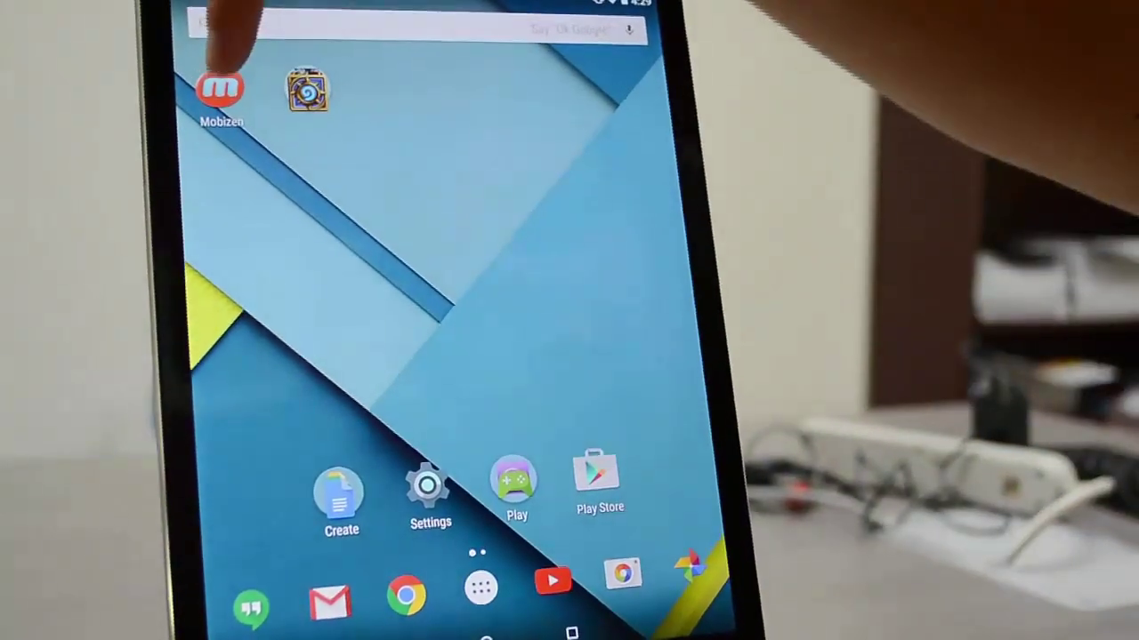
- Launch Mobizen from the home screen, landing on the connection password screen for the registered account
{"action": "left_click", "coordinate": [225, 86]}
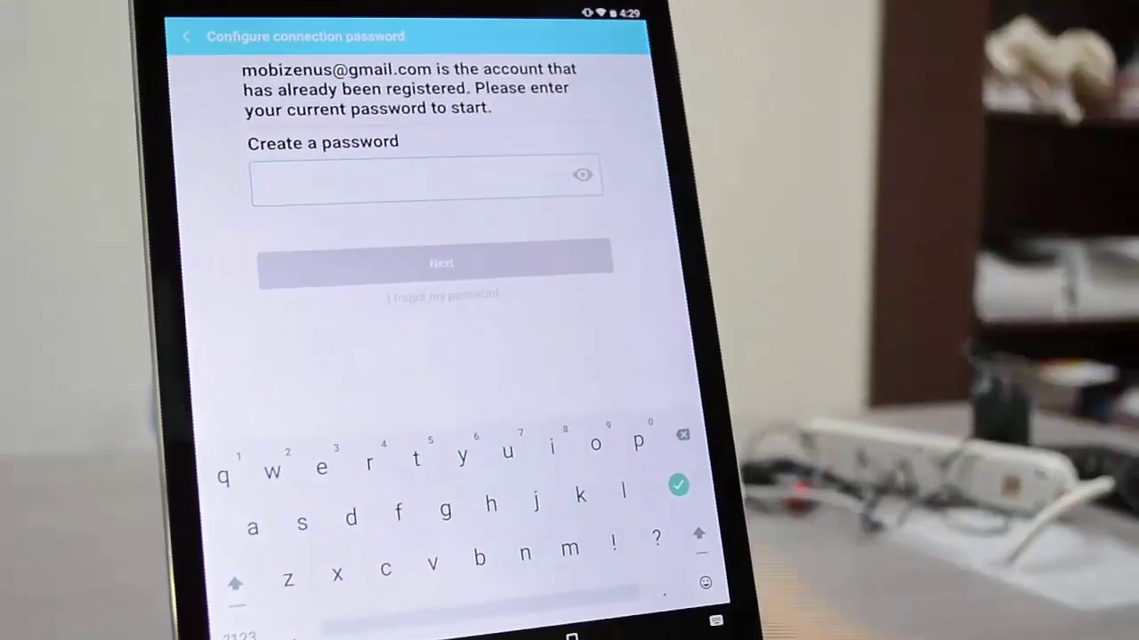